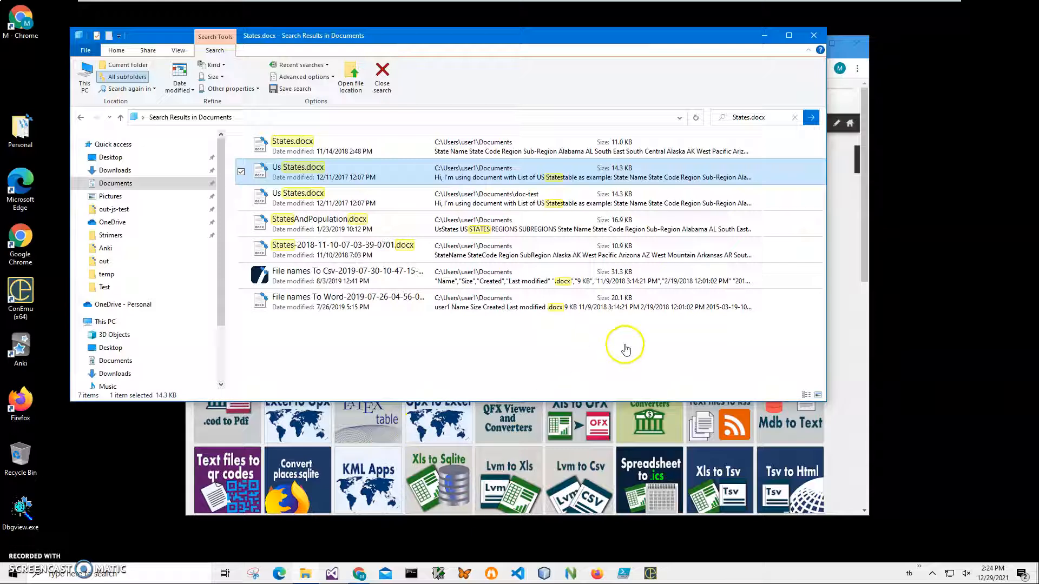
# Step: Open Us States.docx in WordPad and scroll through its states table
pyautogui.click(321, 199)
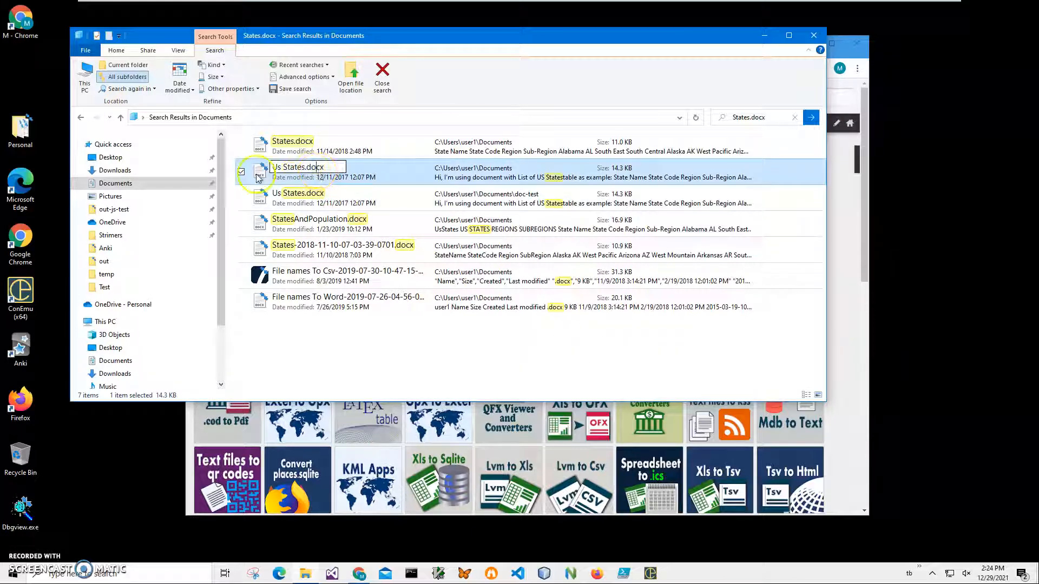
pyautogui.doubleClick(302, 167)
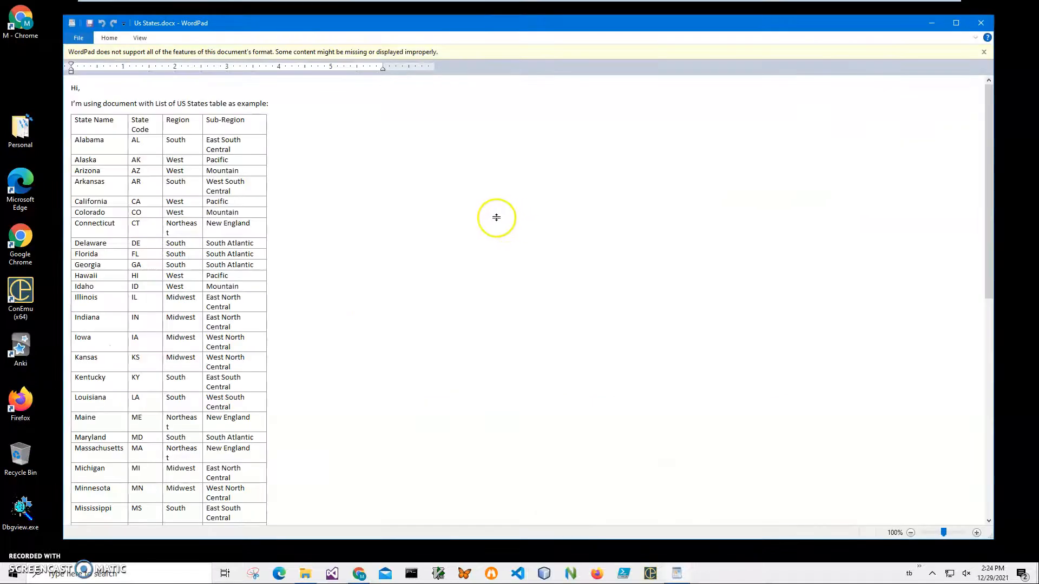
pyautogui.moveTo(174, 170)
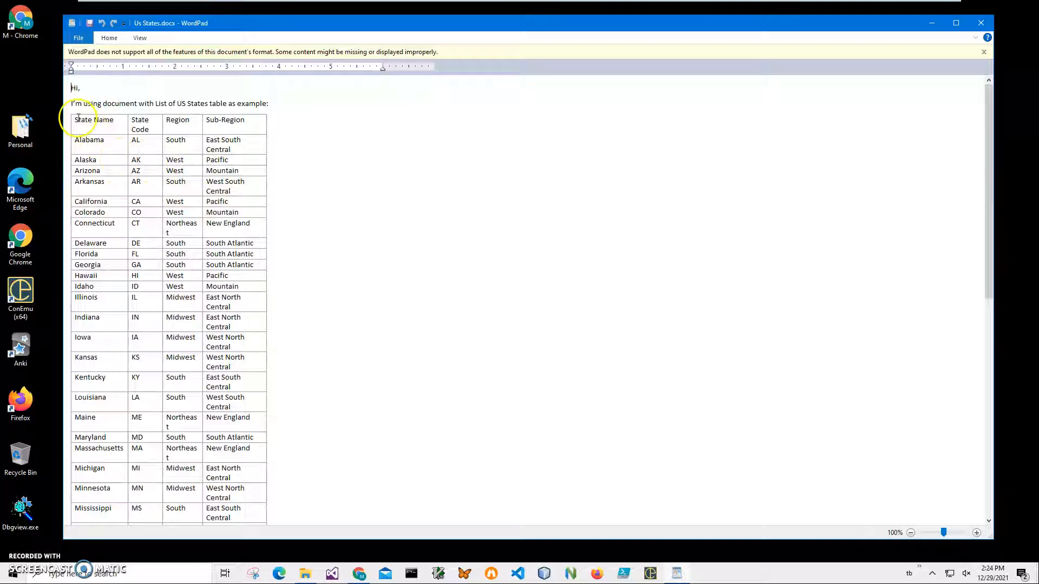
pyautogui.click(177, 120)
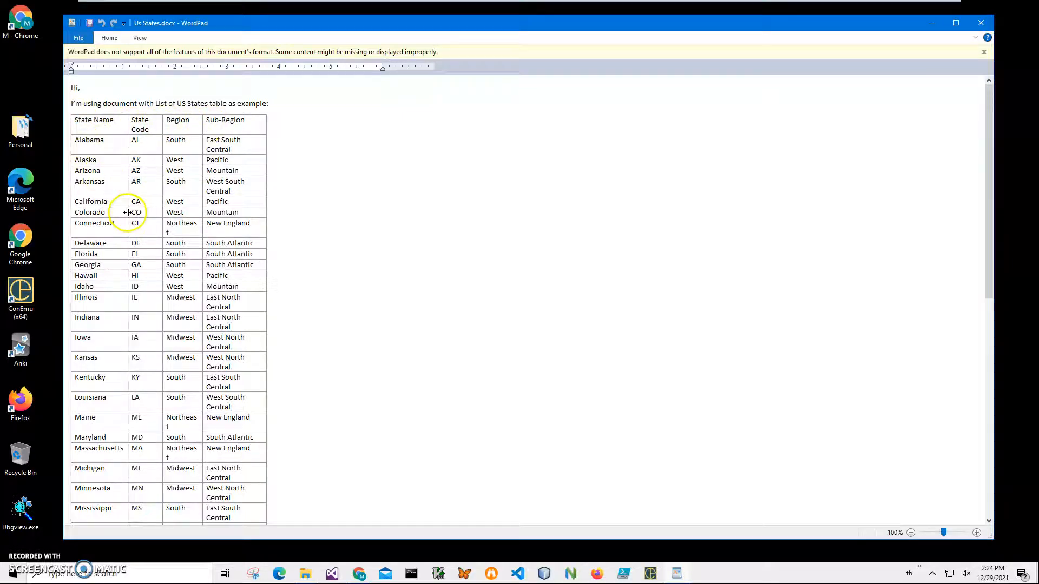
pyautogui.scroll(-3)
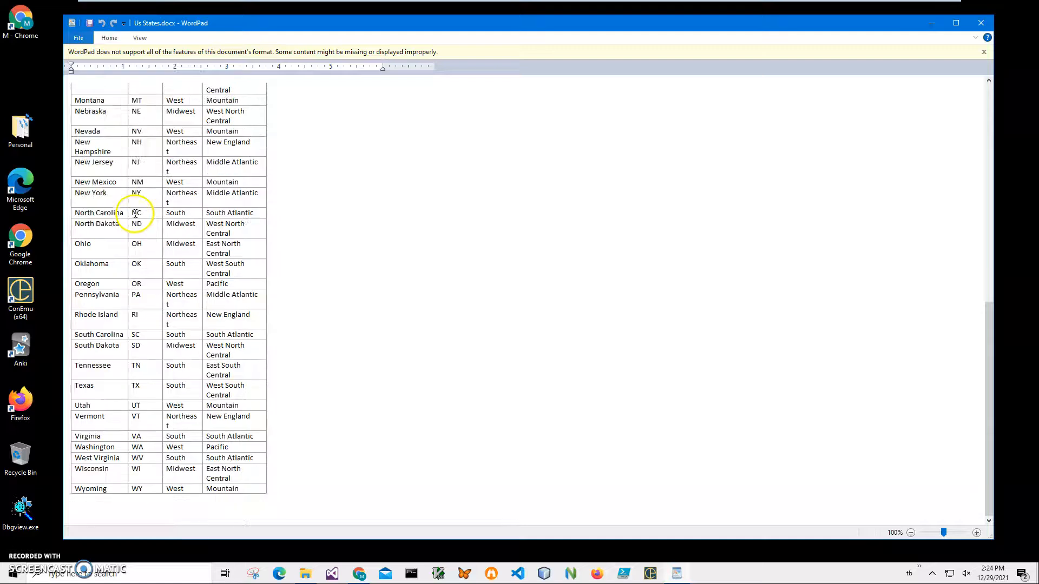
pyautogui.scroll(3)
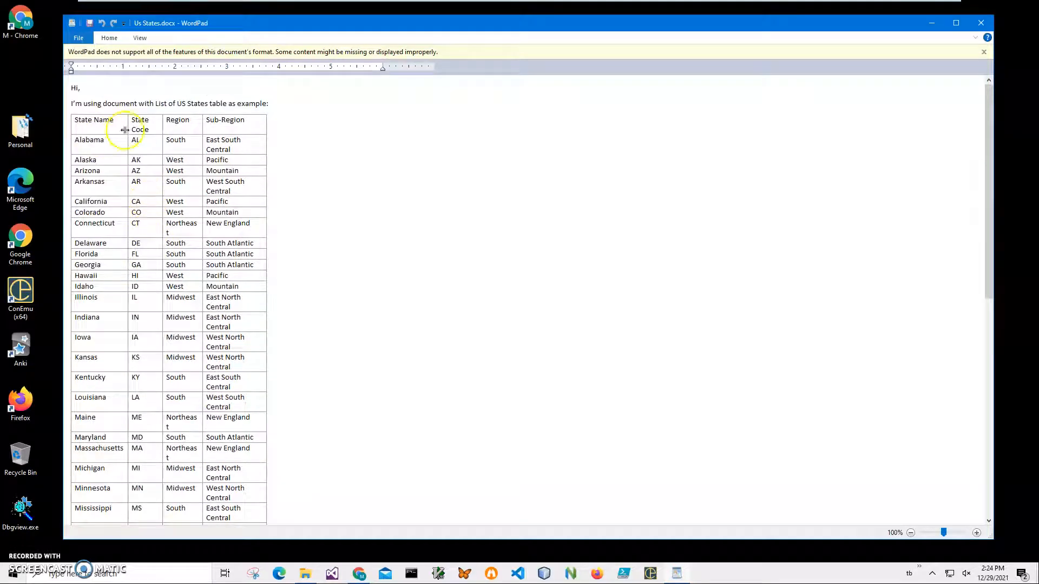
pyautogui.moveTo(726, 98)
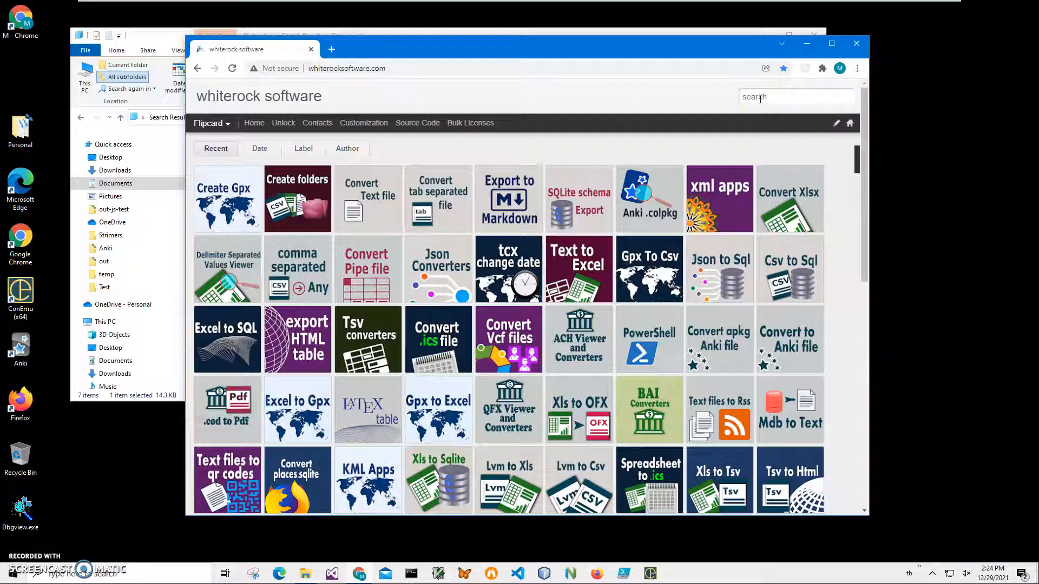
# Step: Search the site for 'markdo' and open the Export to Markdown post
pyautogui.write('ma')
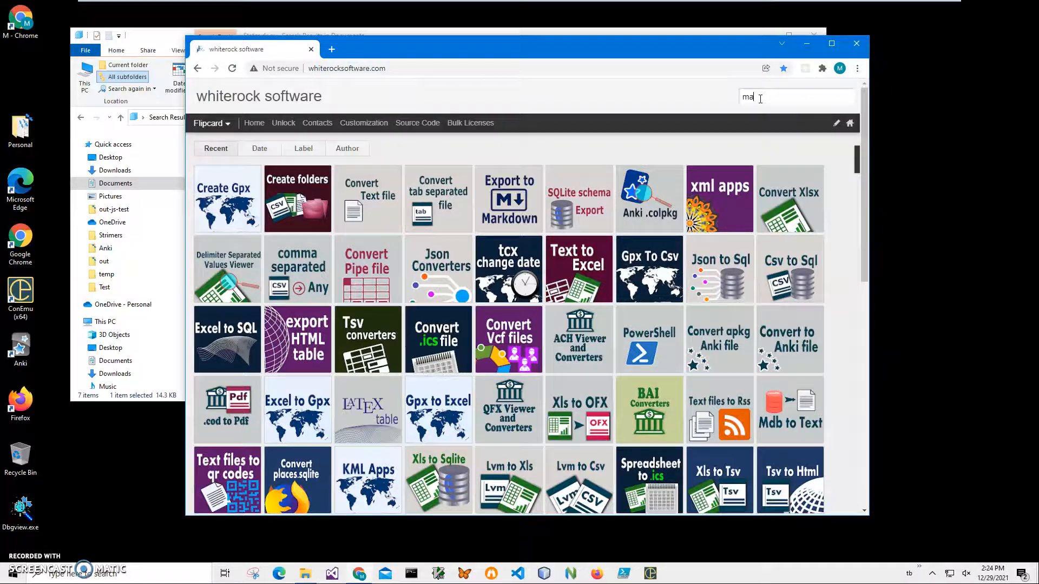
pyautogui.write('rkdo')
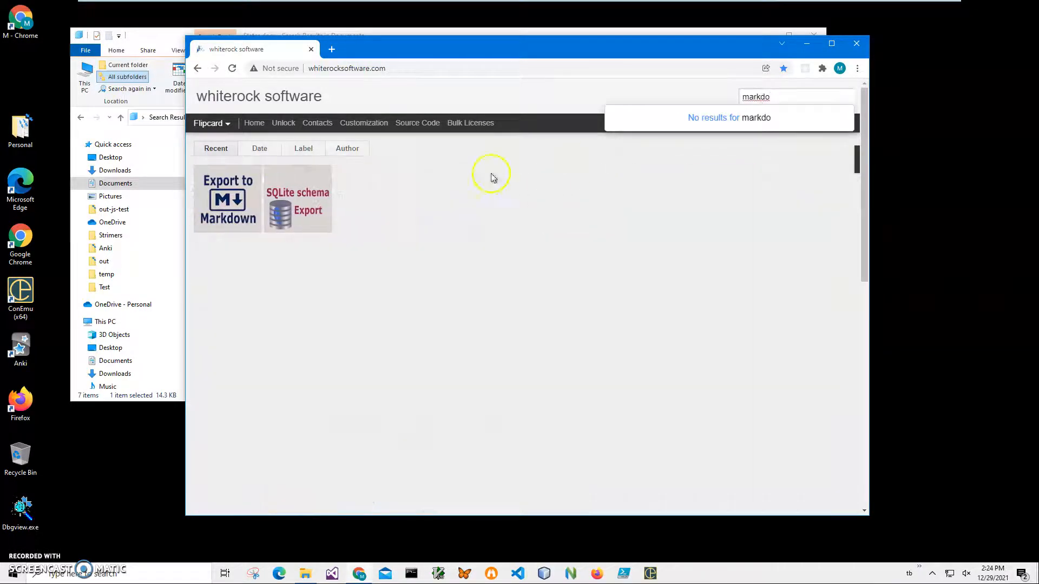
pyautogui.click(227, 199)
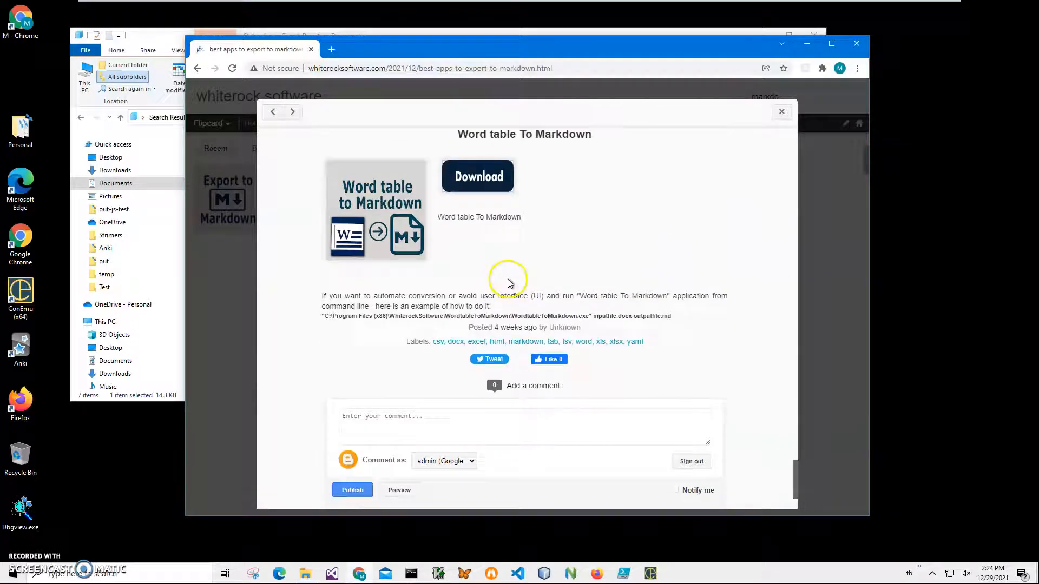
pyautogui.moveTo(477, 176)
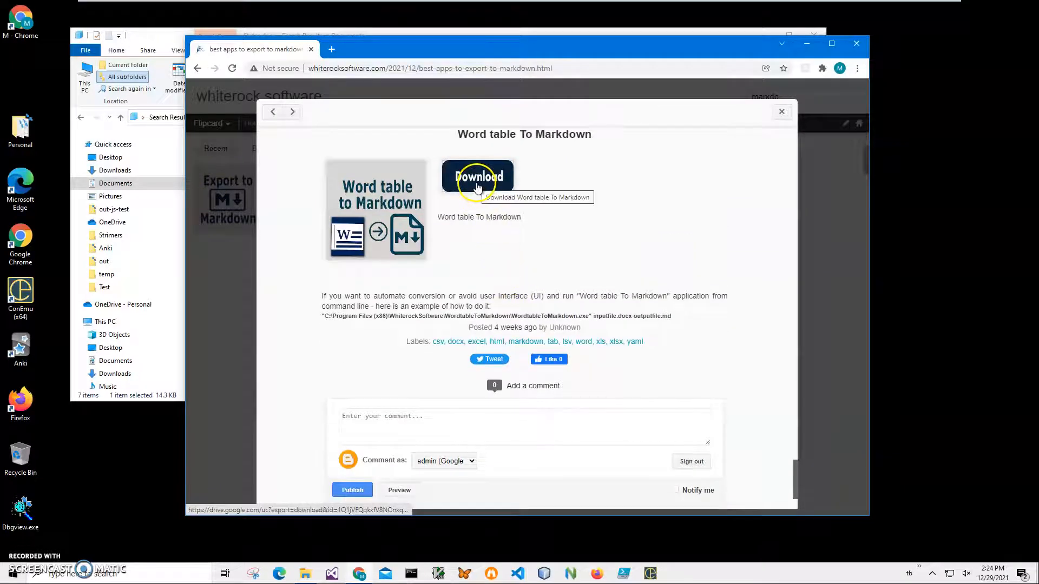
# Step: Download the WordtableToMarkdown setup zip from the app page
pyautogui.click(477, 177)
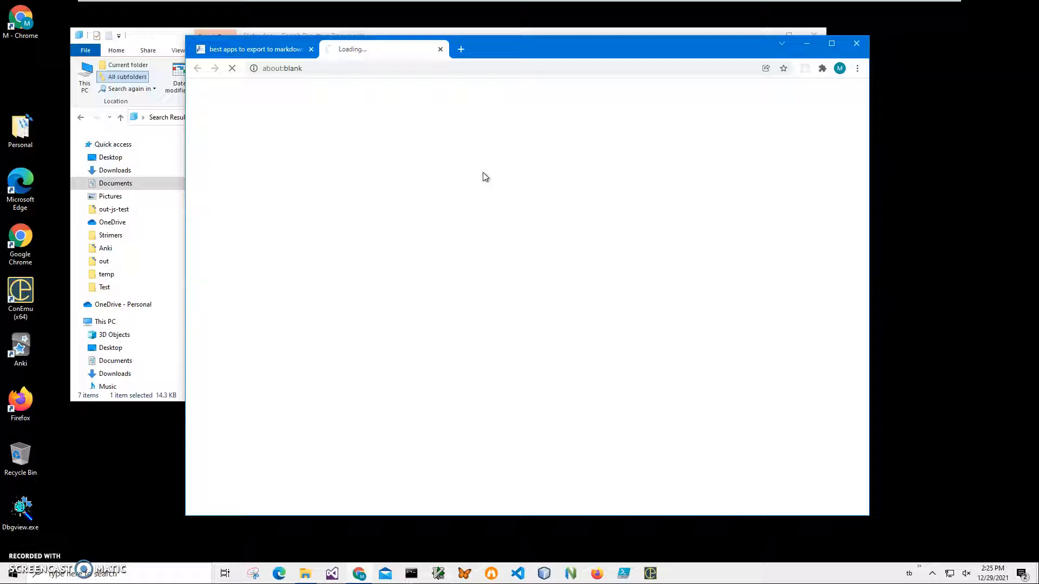
pyautogui.click(478, 177)
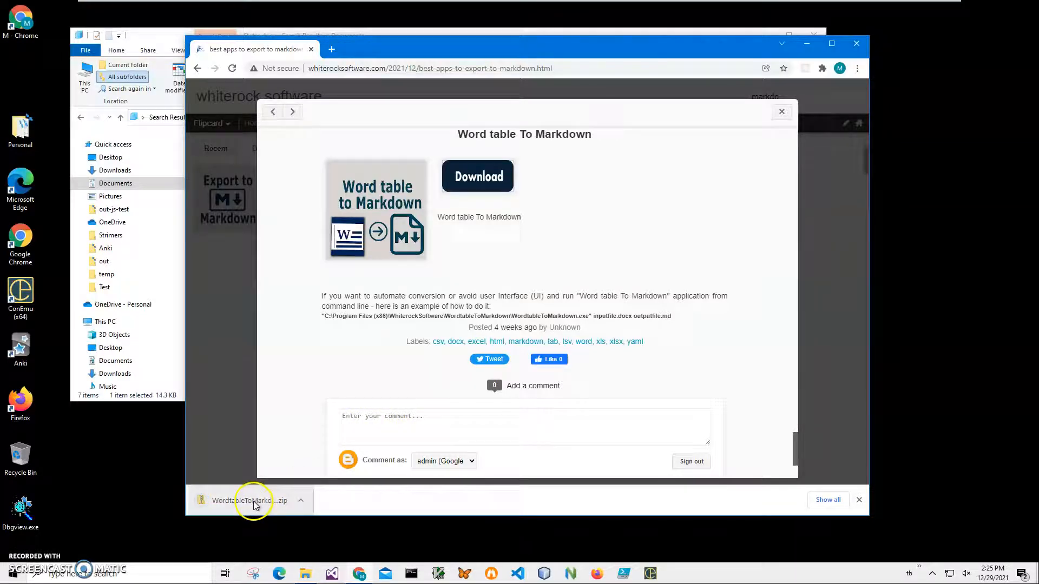
# Step: Run WordtableToMarkdownSetup.msi from the zip, allowing it past the SmartScreen warning
pyautogui.click(248, 500)
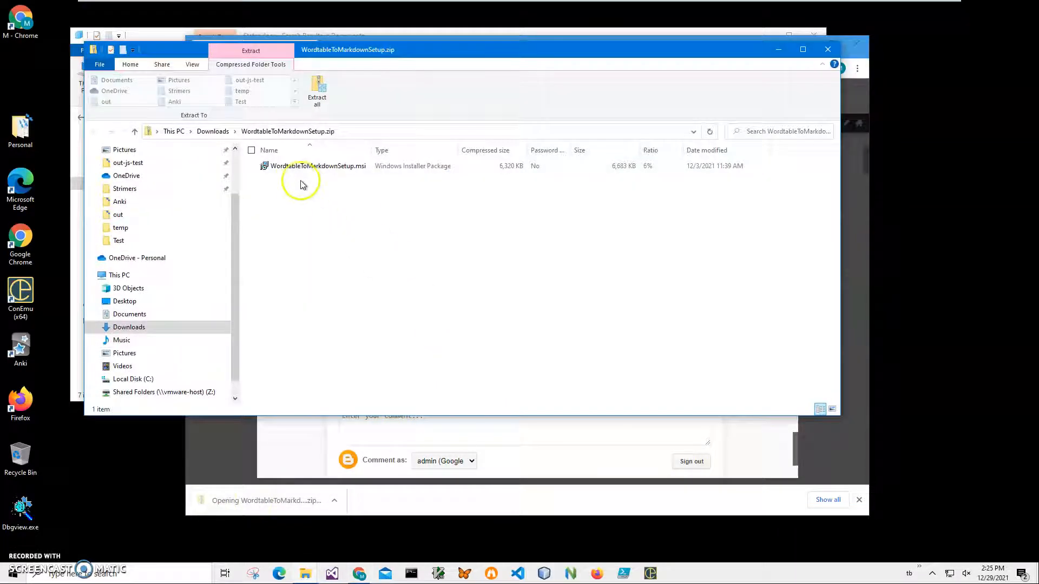
pyautogui.click(318, 165)
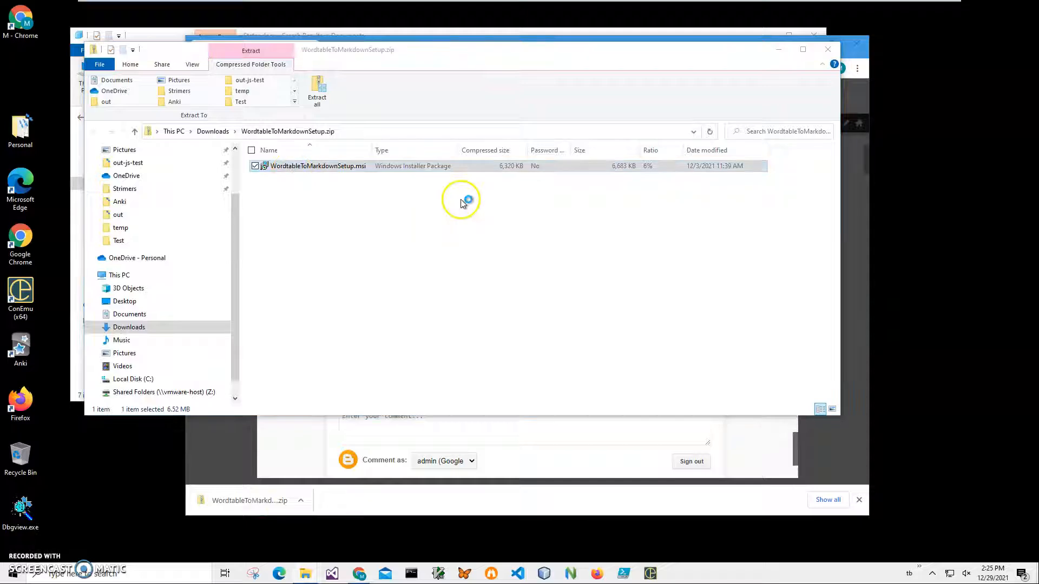
pyautogui.doubleClick(318, 166)
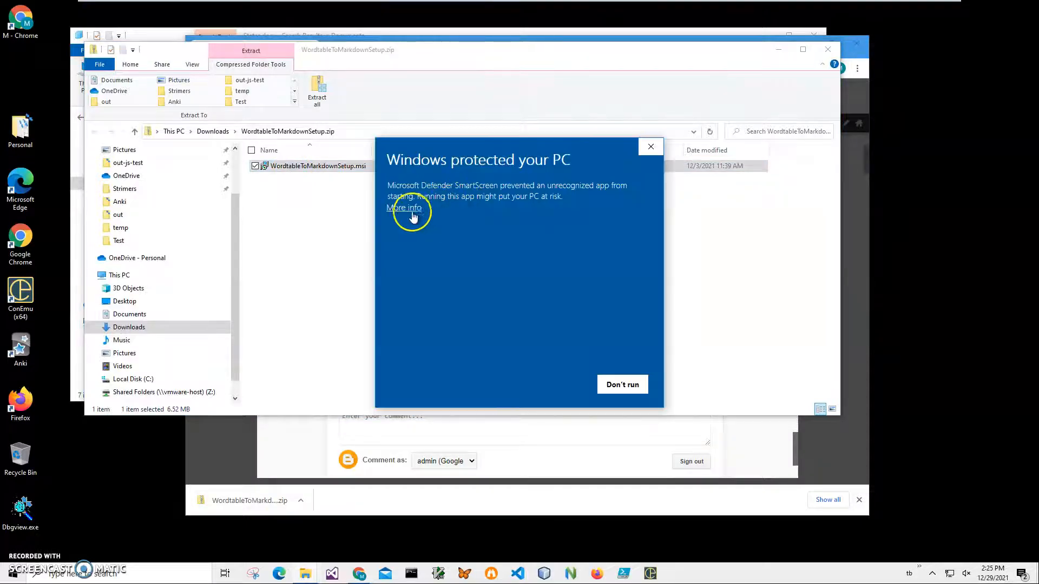
pyautogui.click(404, 208)
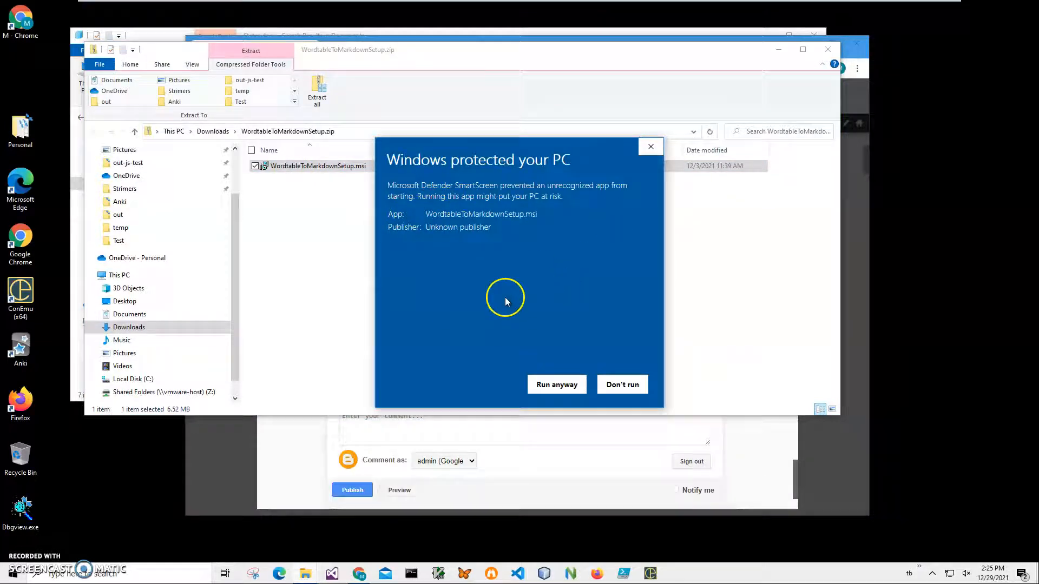
pyautogui.moveTo(543, 295)
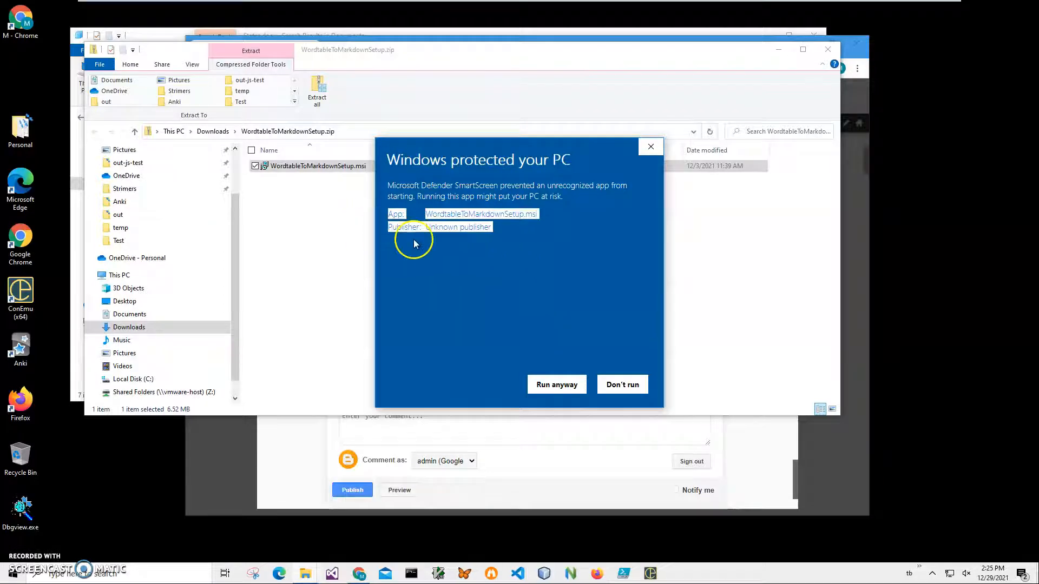
pyautogui.click(556, 384)
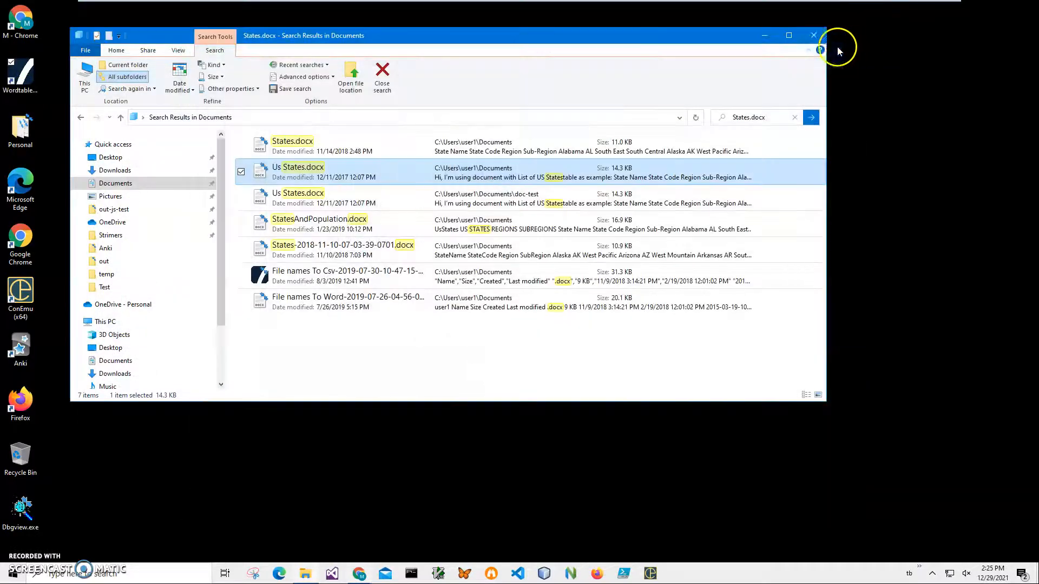
# Step: Minimize File Explorer and launch Word table To Markdown from its desktop shortcut
pyautogui.click(813, 36)
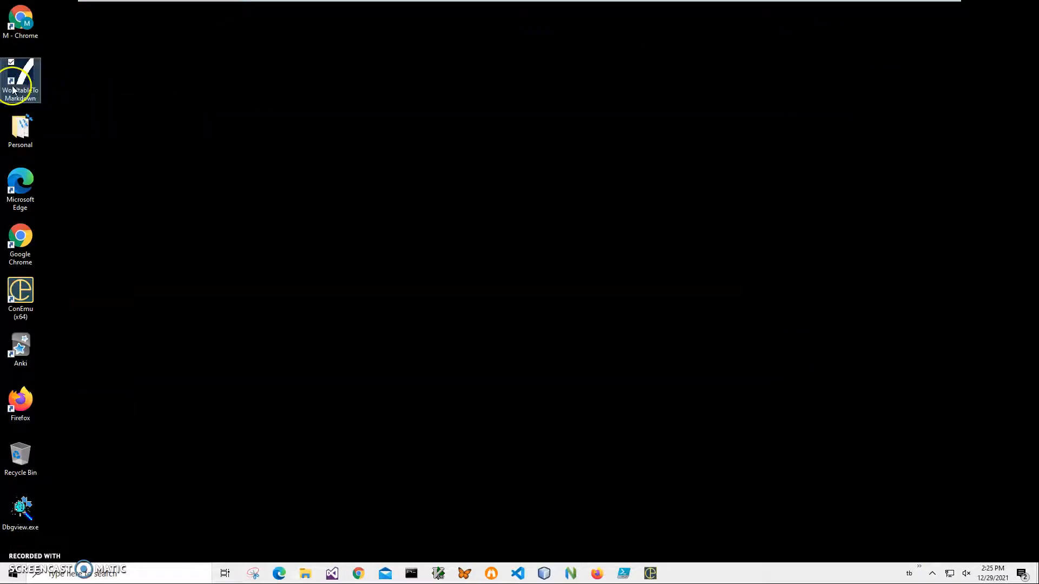
pyautogui.doubleClick(20, 79)
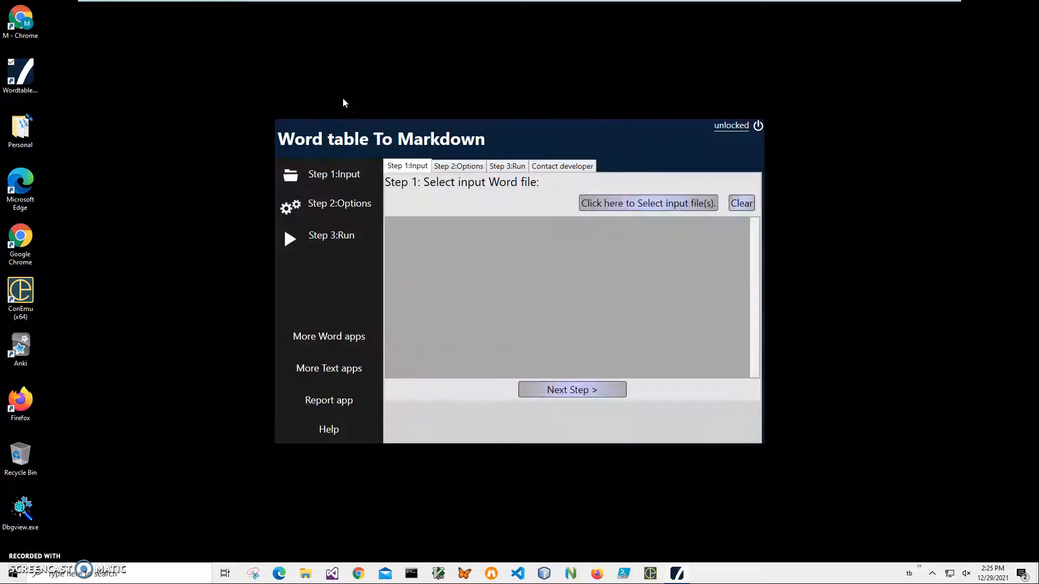
pyautogui.moveTo(604, 229)
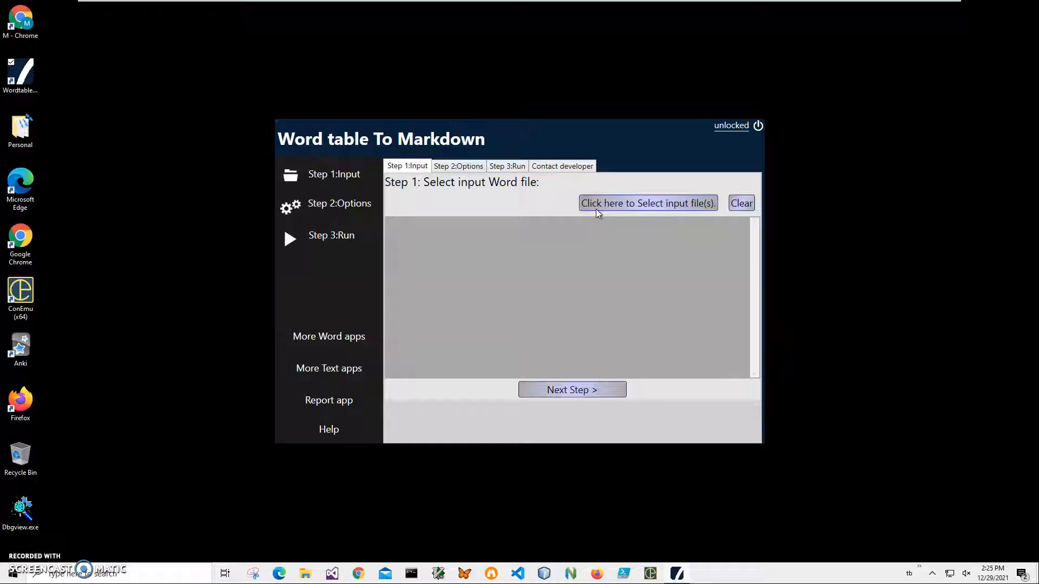
# Step: Select Us States.docx from Documents as the input file, searching 'UsS'
pyautogui.click(648, 203)
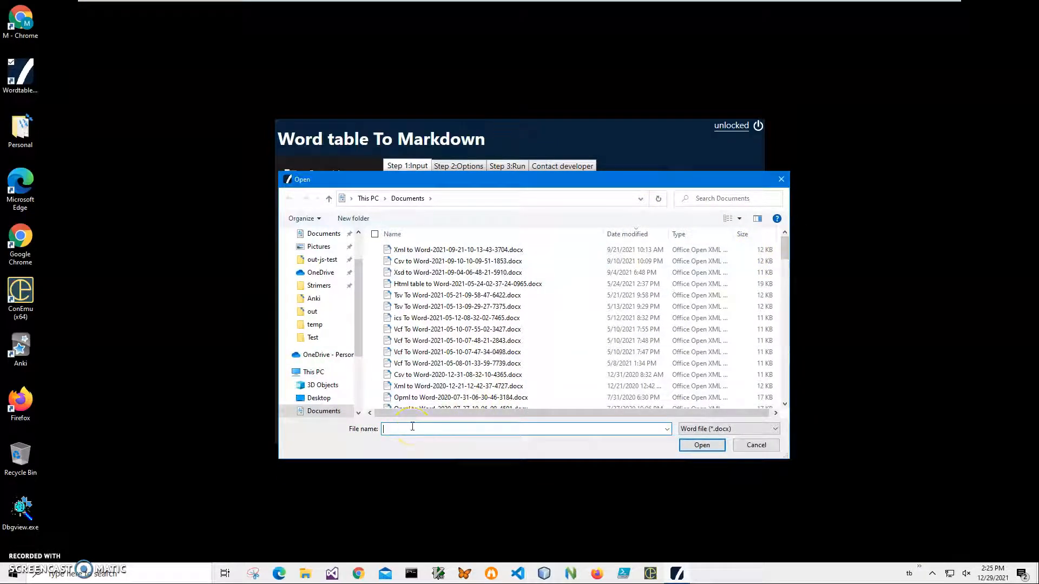
pyautogui.write('UsS')
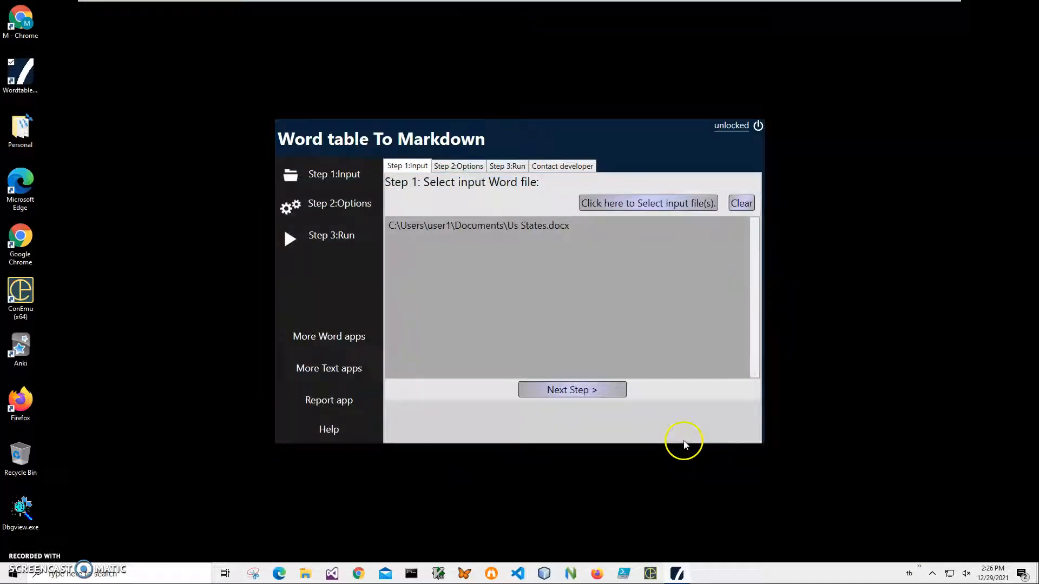
# Step: Advance to Step 2 Options, keeping first row as column names
pyautogui.click(571, 390)
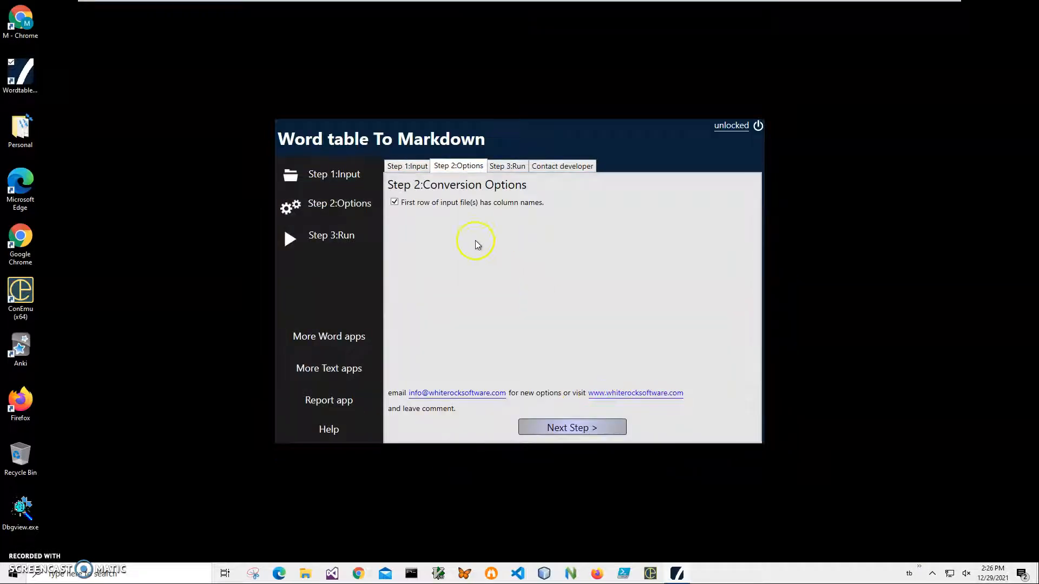
pyautogui.moveTo(508, 210)
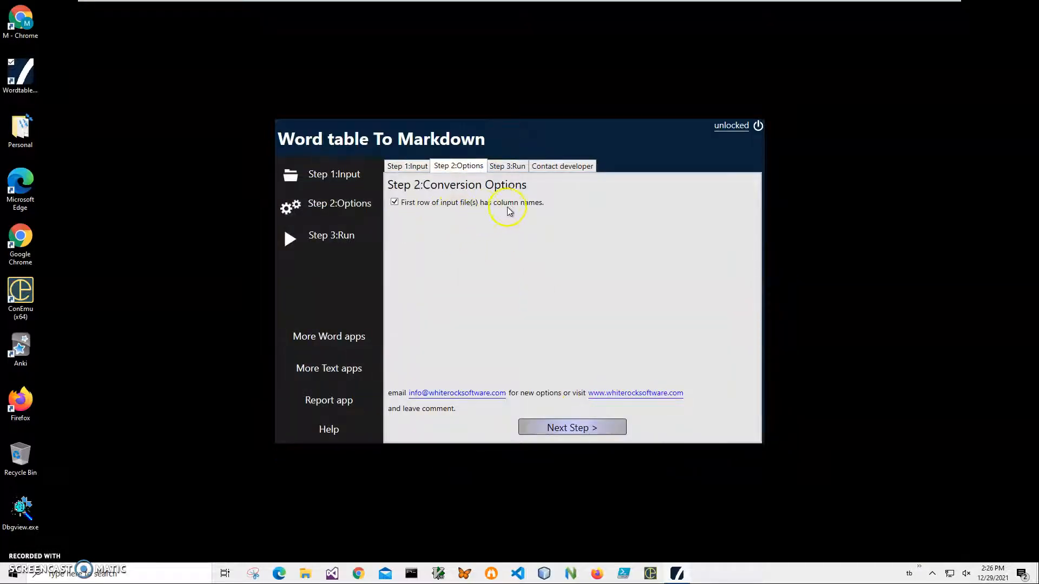
pyautogui.moveTo(507, 206)
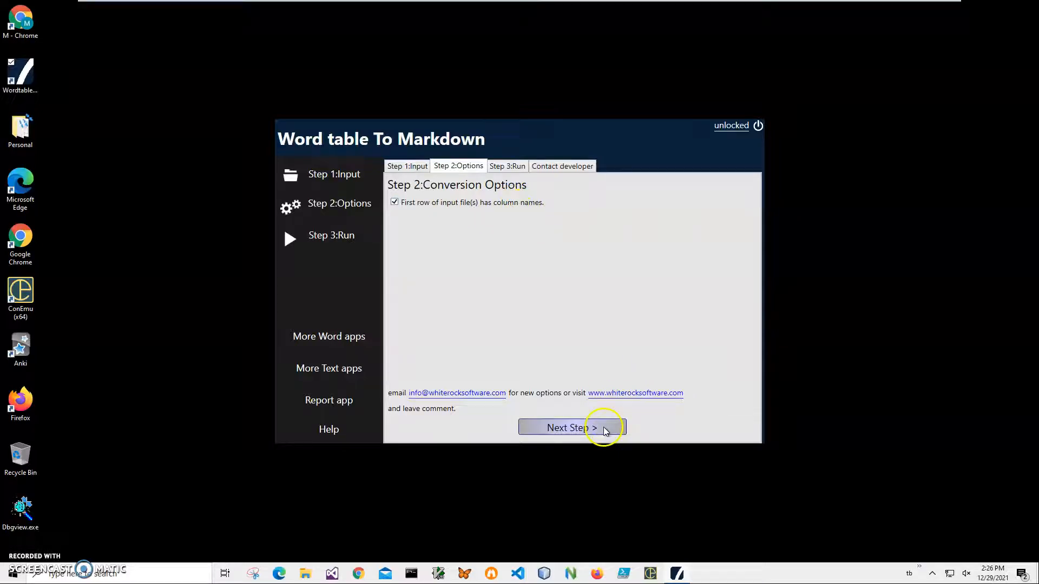
# Step: Advance to Step 3 Run and scroll the Markdown preview down to Wyoming
pyautogui.click(570, 428)
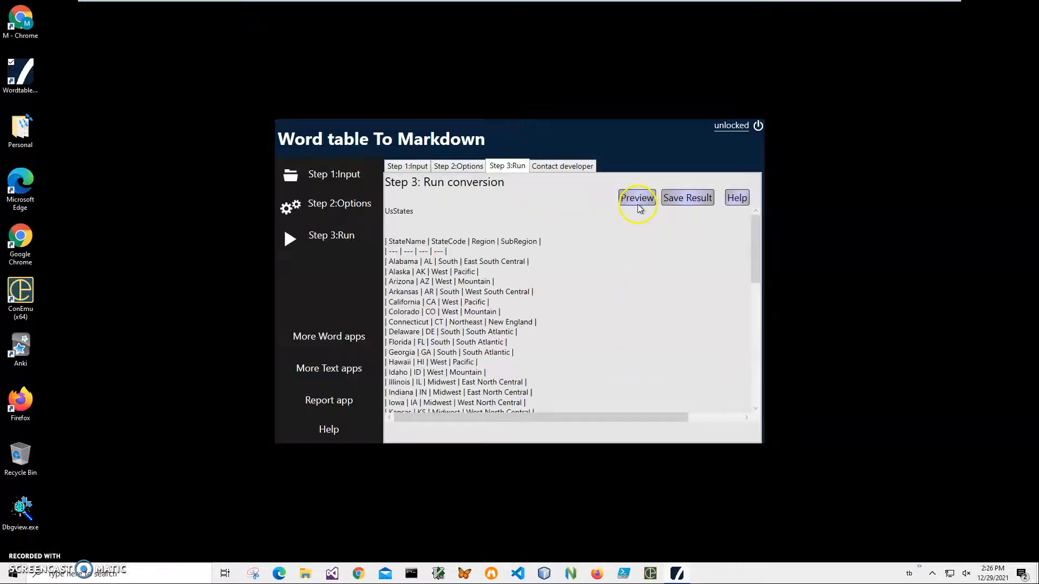
pyautogui.moveTo(507, 282)
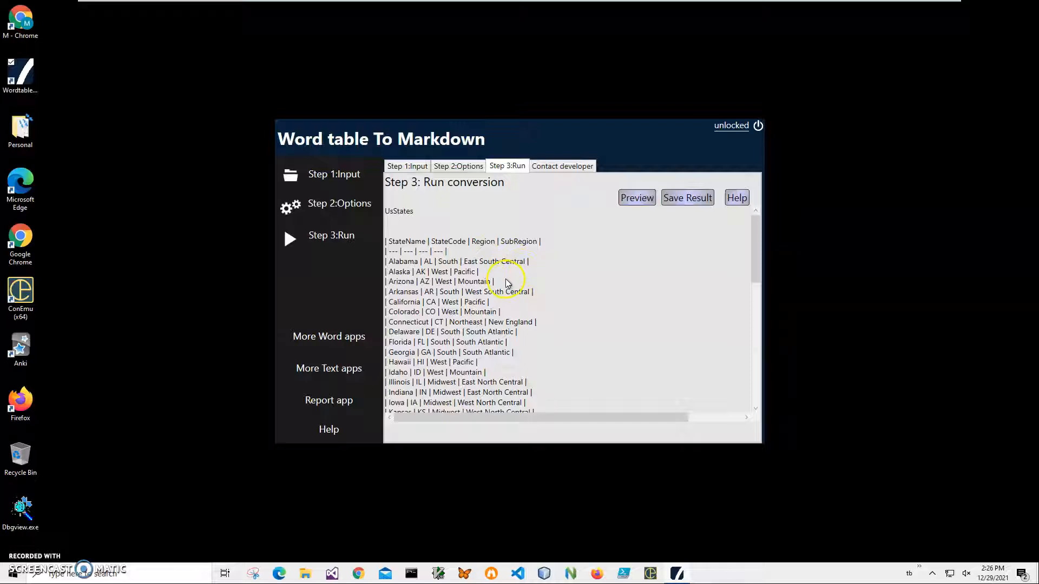
pyautogui.scroll(-3)
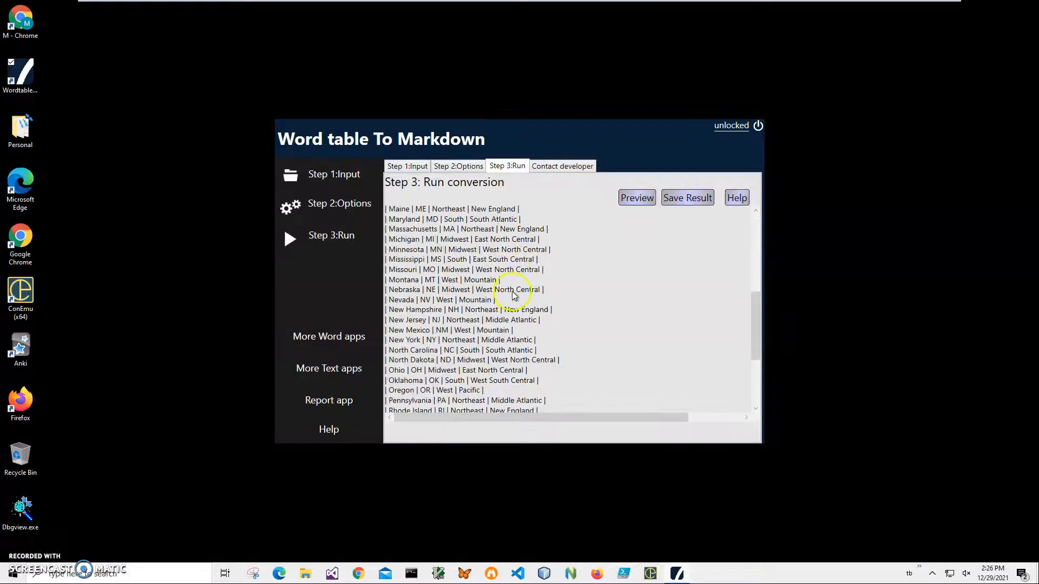
pyautogui.scroll(-3)
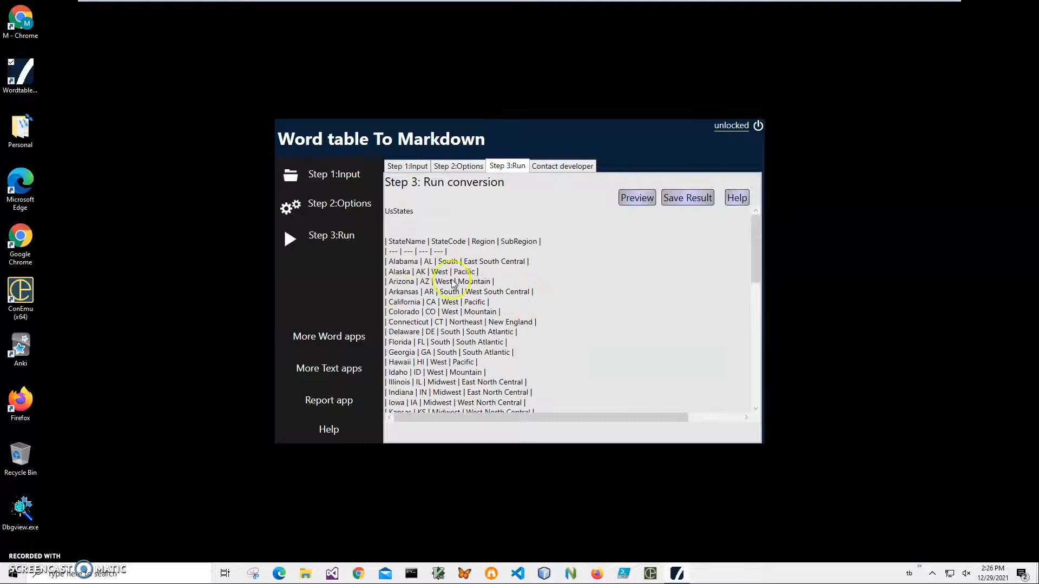
pyautogui.scroll(-3)
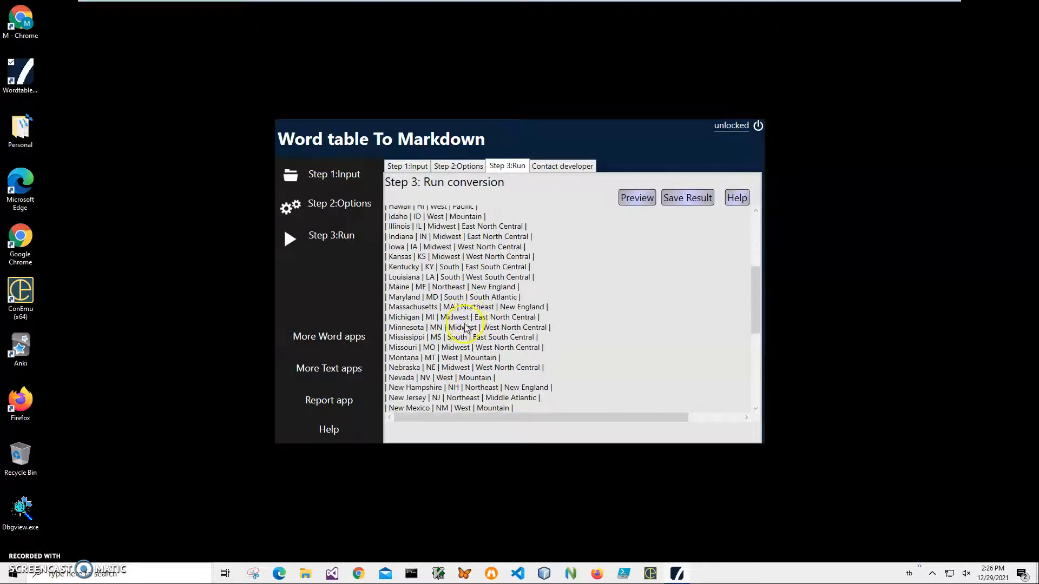
pyautogui.scroll(-3)
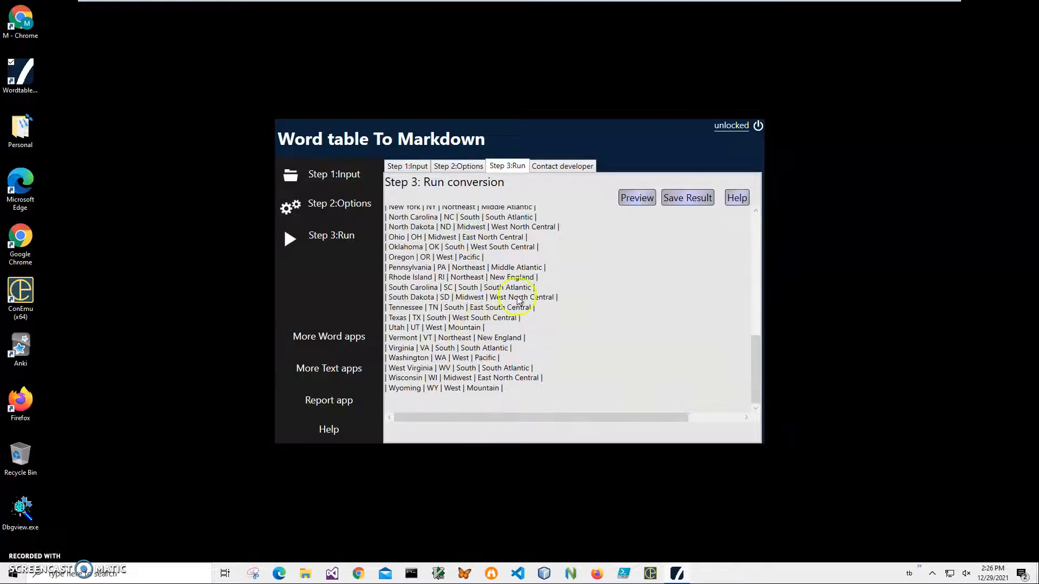
# Step: Save the Markdown result to Documents under the suggested timestamped .txt name
pyautogui.click(687, 198)
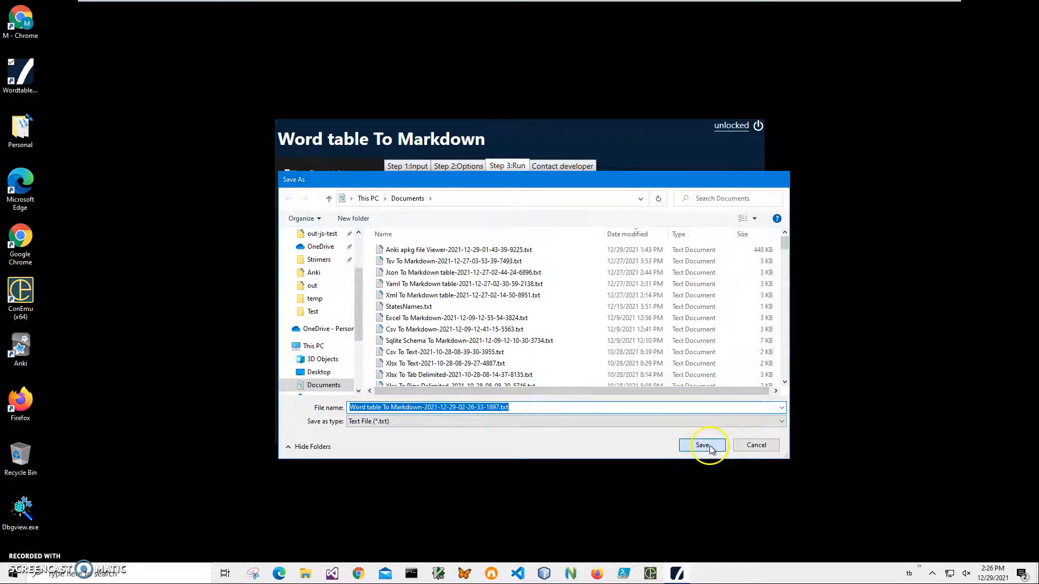
pyautogui.click(702, 445)
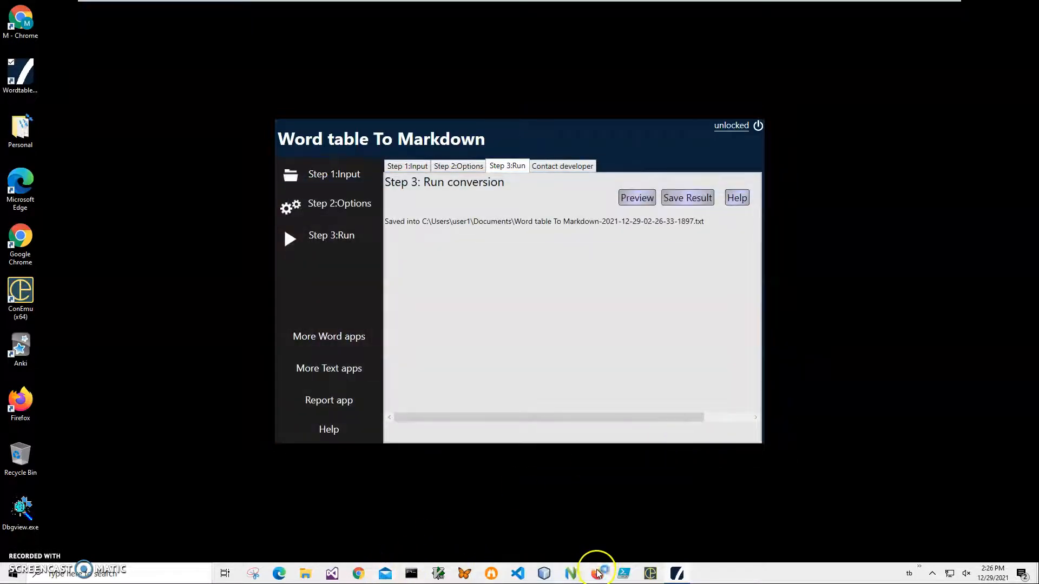
# Step: Go to github.com in Firefox and edit README.md in the f1 repository
pyautogui.click(595, 573)
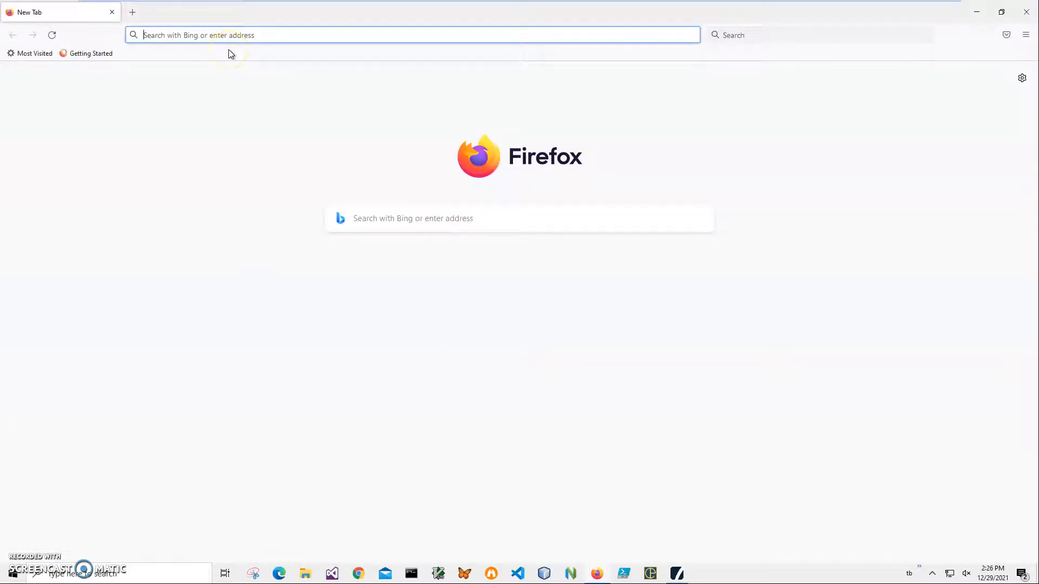
pyautogui.write('https://github.com')
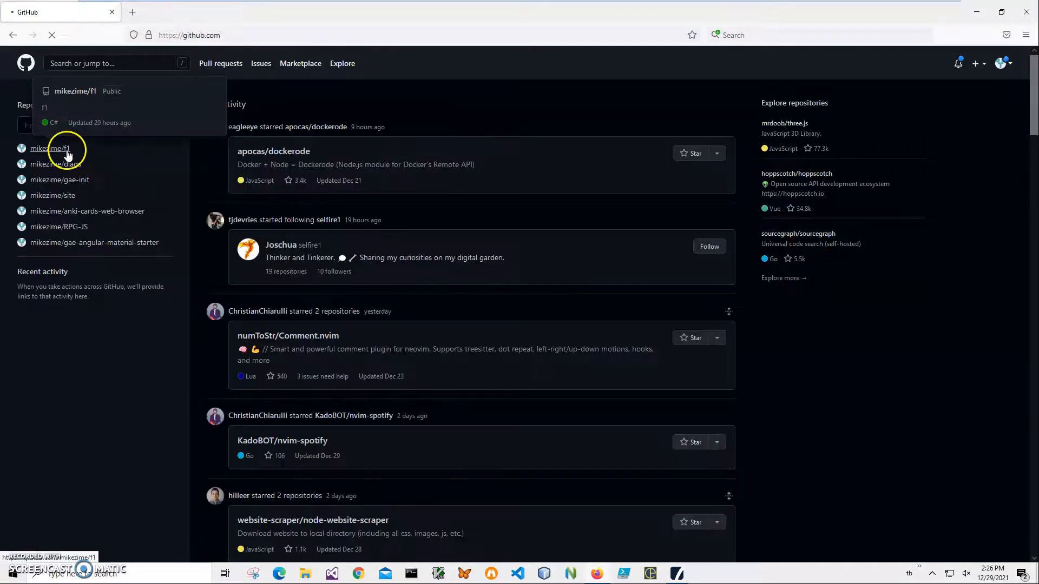
pyautogui.click(54, 148)
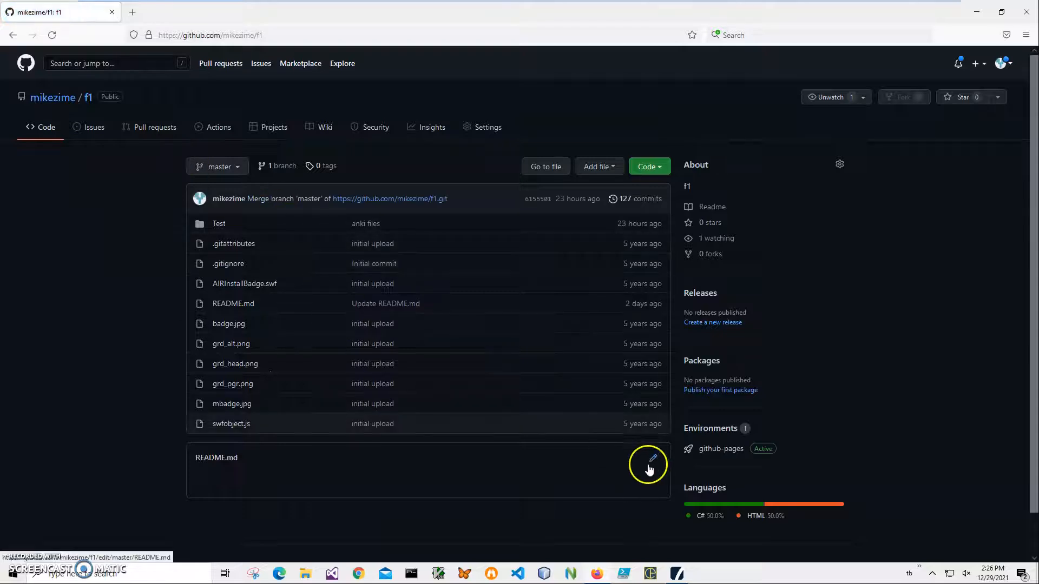
pyautogui.click(648, 461)
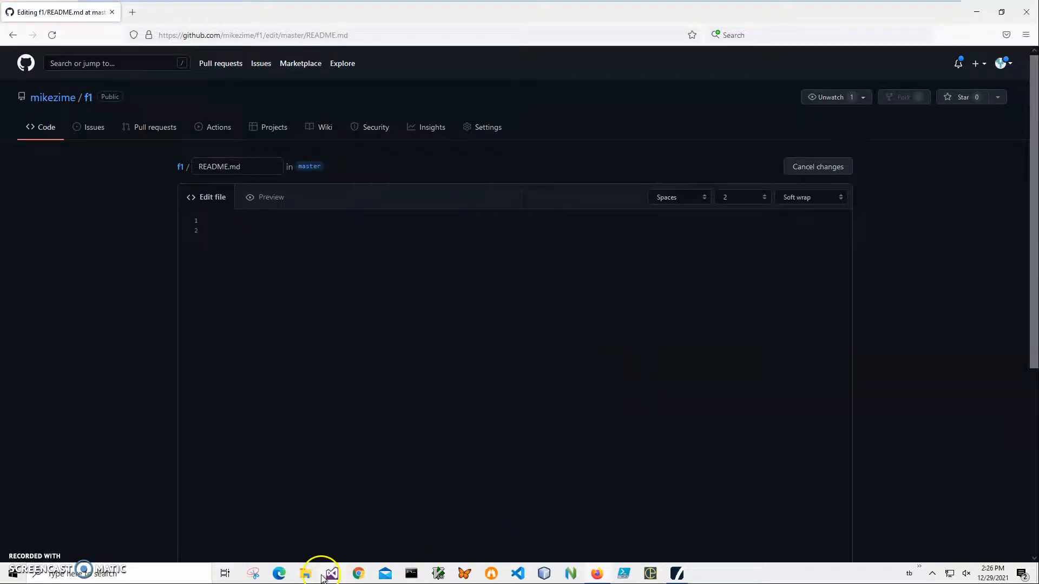
# Step: Paste the US states Markdown table from the converted .txt into README.md and commit to master
pyautogui.click(305, 574)
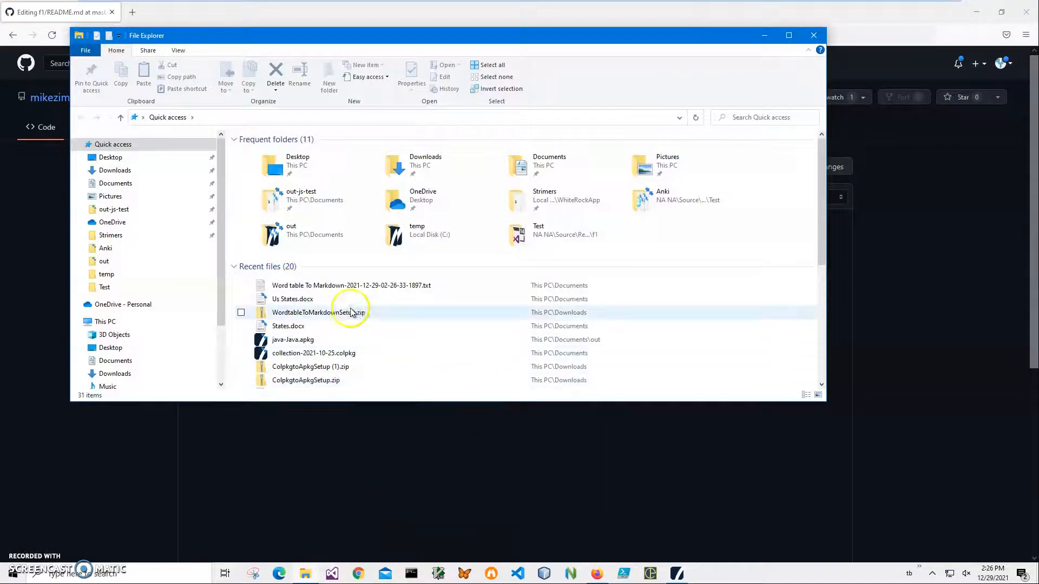
pyautogui.doubleClick(350, 285)
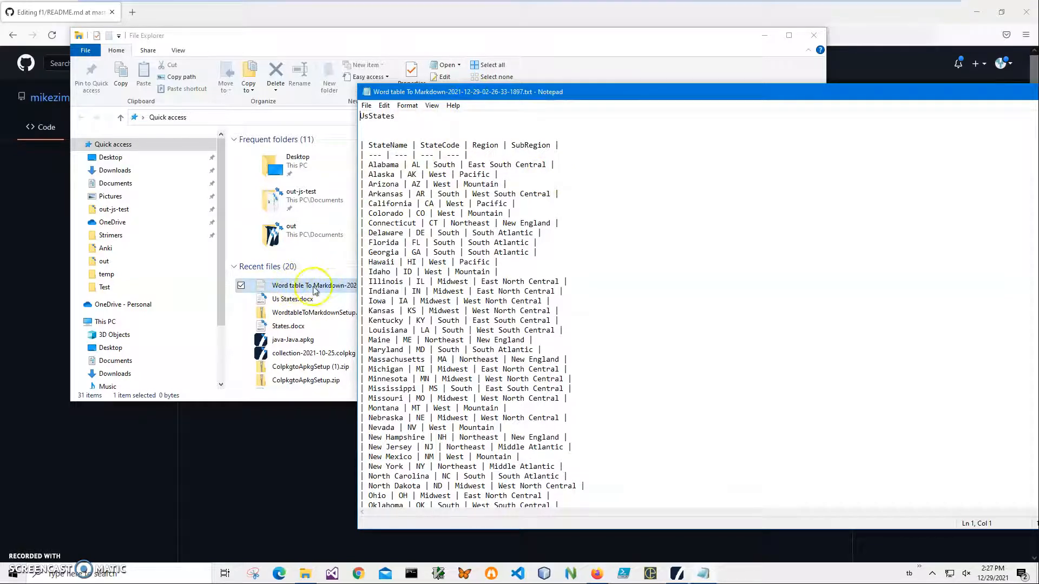
pyautogui.click(573, 239)
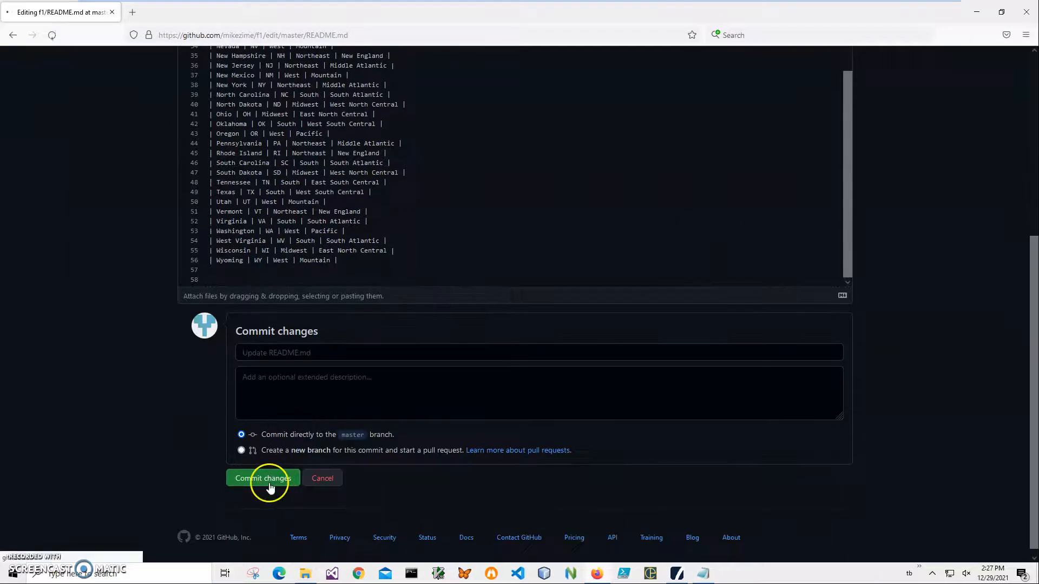
pyautogui.click(263, 478)
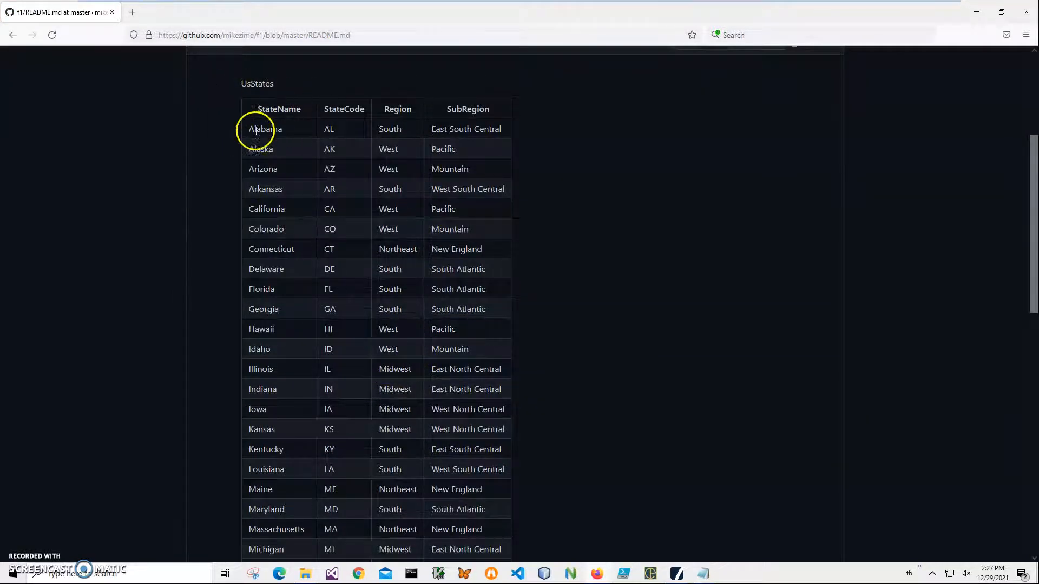
pyautogui.moveTo(474, 327)
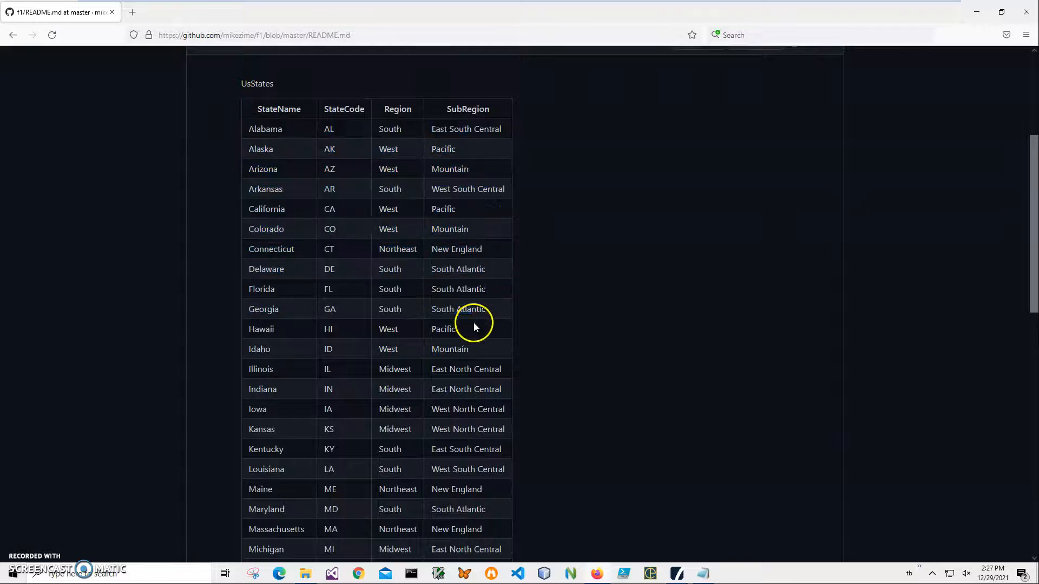
pyautogui.moveTo(274, 126)
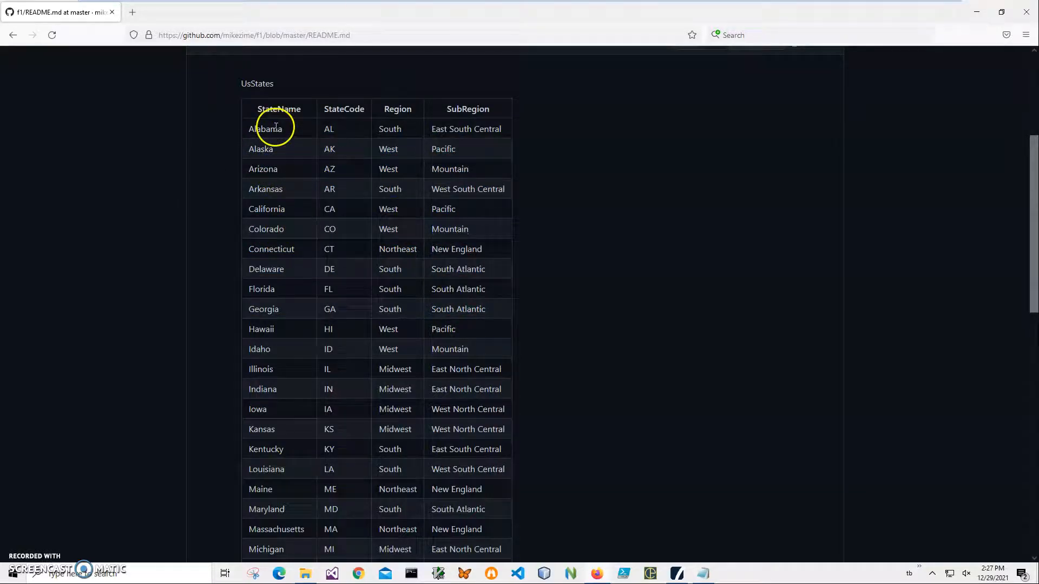
pyautogui.scroll(-3)
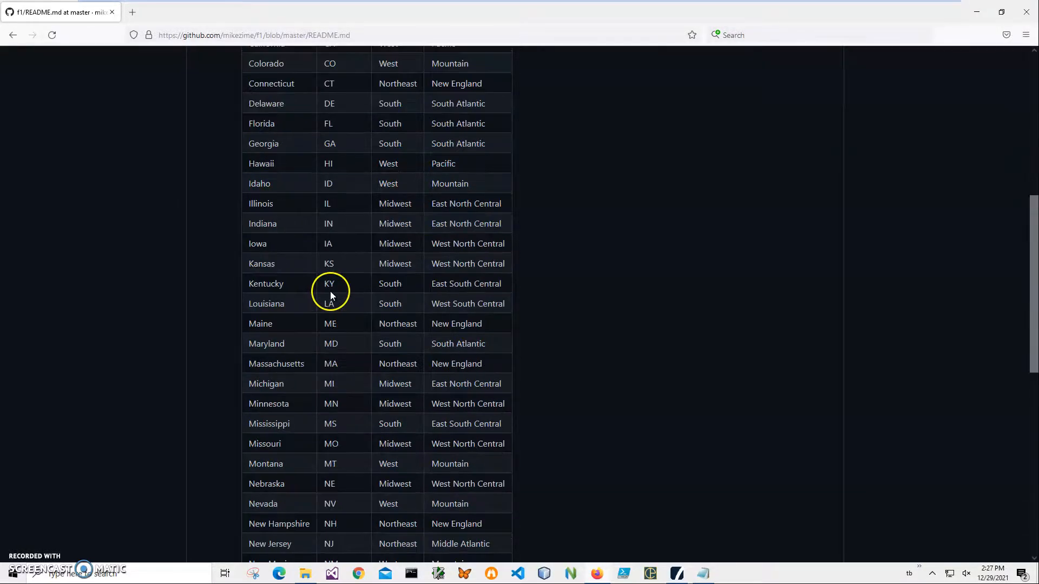
pyautogui.scroll(-3)
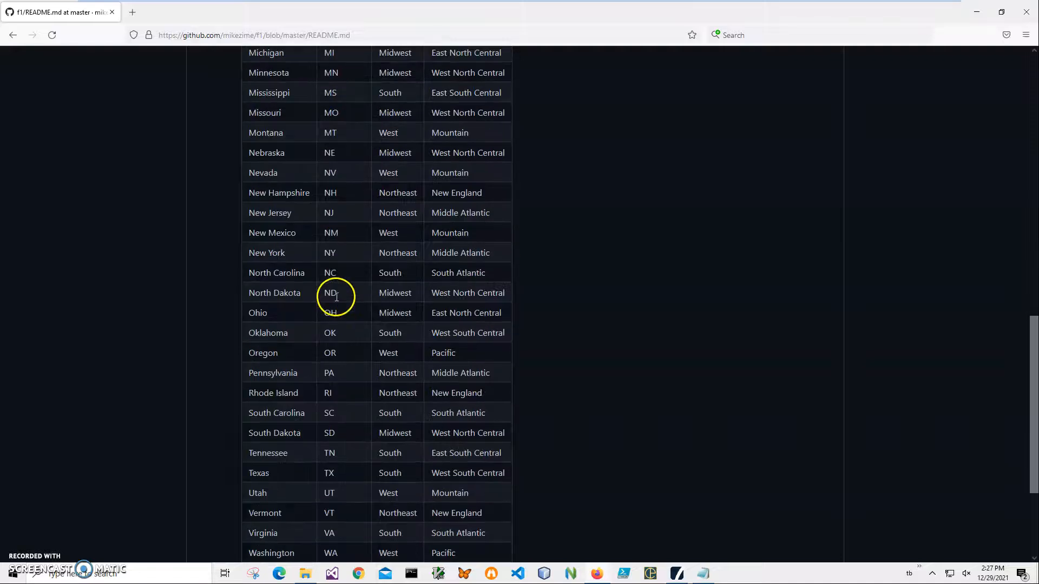
pyautogui.scroll(-3)
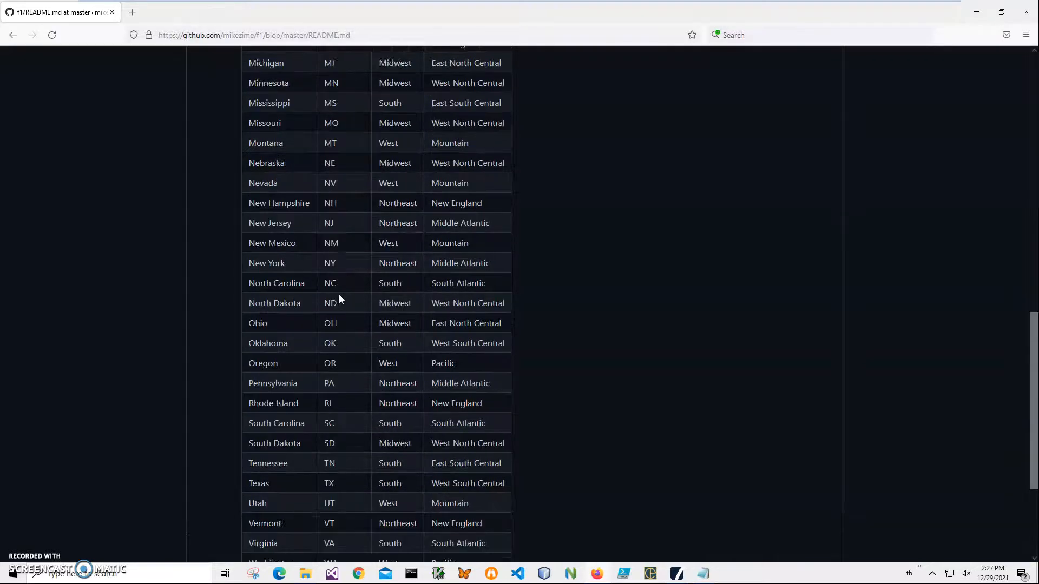
pyautogui.scroll(3)
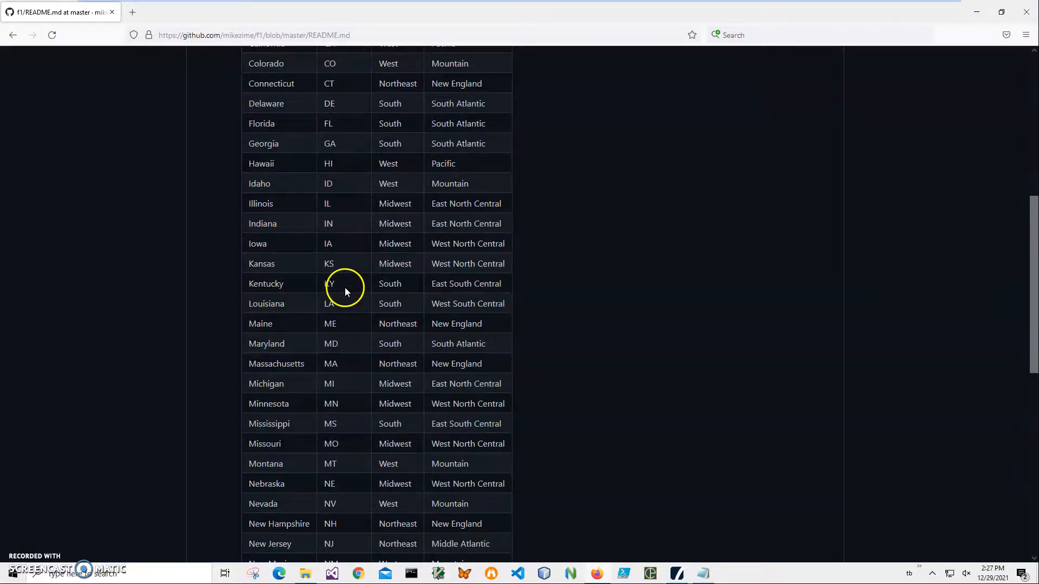
pyautogui.scroll(3)
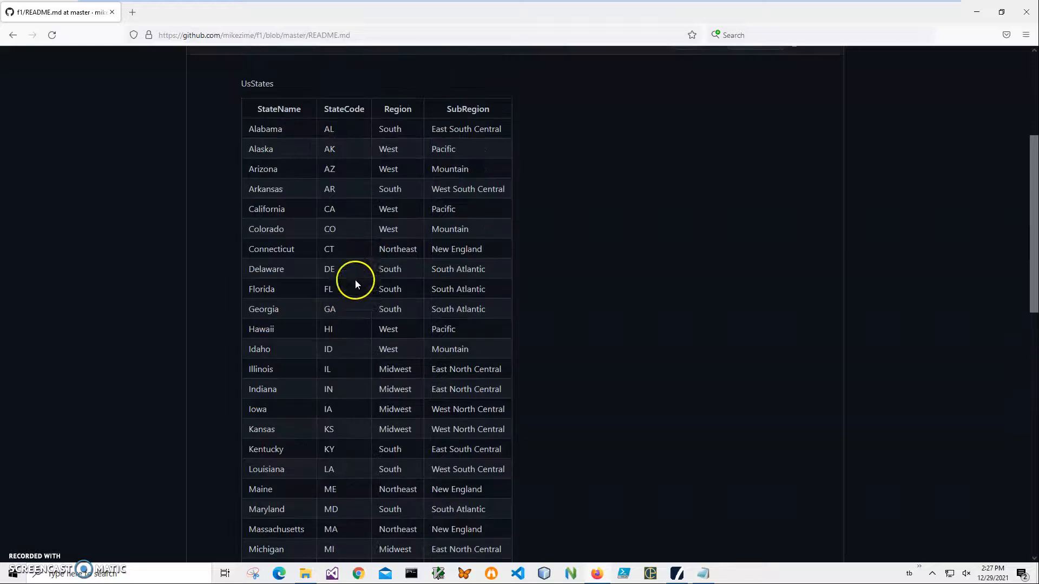
pyautogui.moveTo(363, 269)
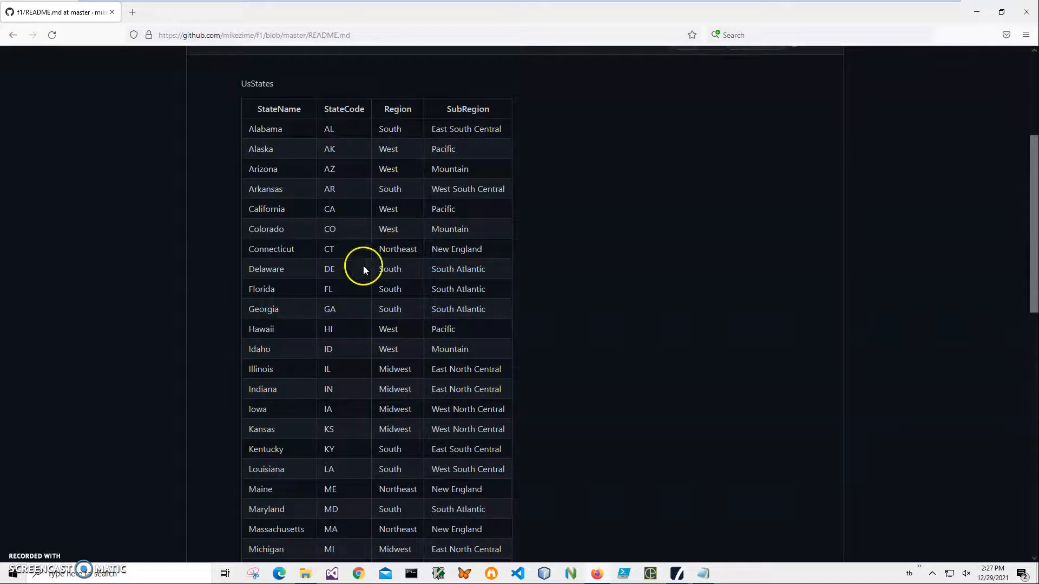
pyautogui.scroll(3)
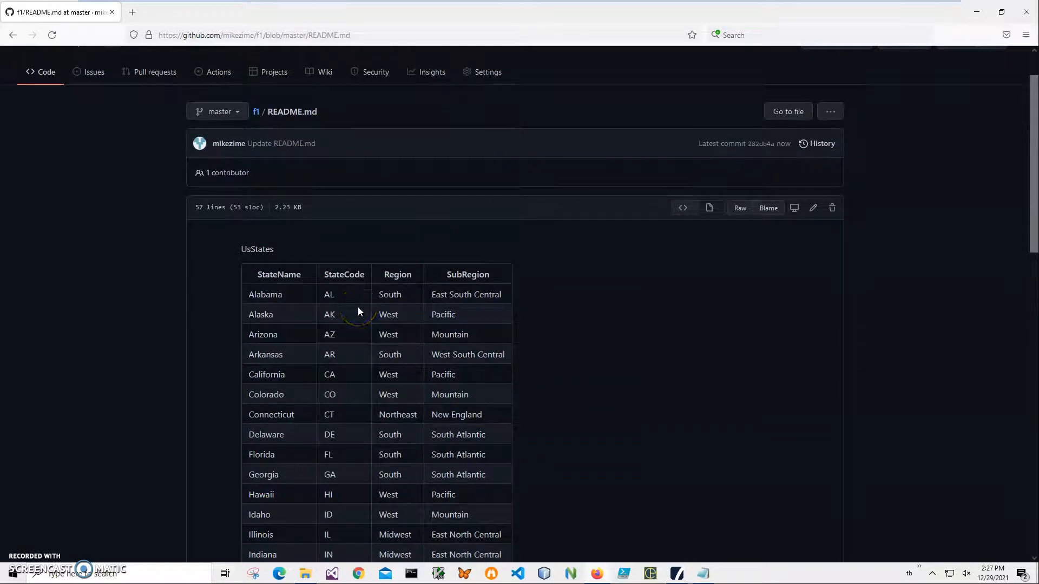